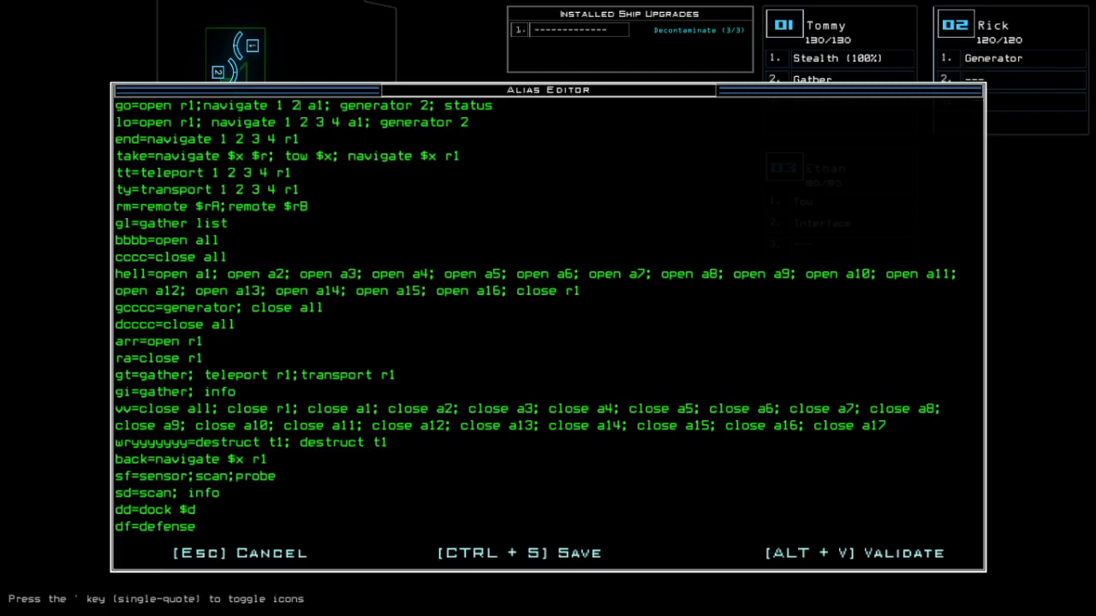
# - Cancel the Alias Editor and confirm discarding its unsaved alias changes
pyautogui.press('Escape')
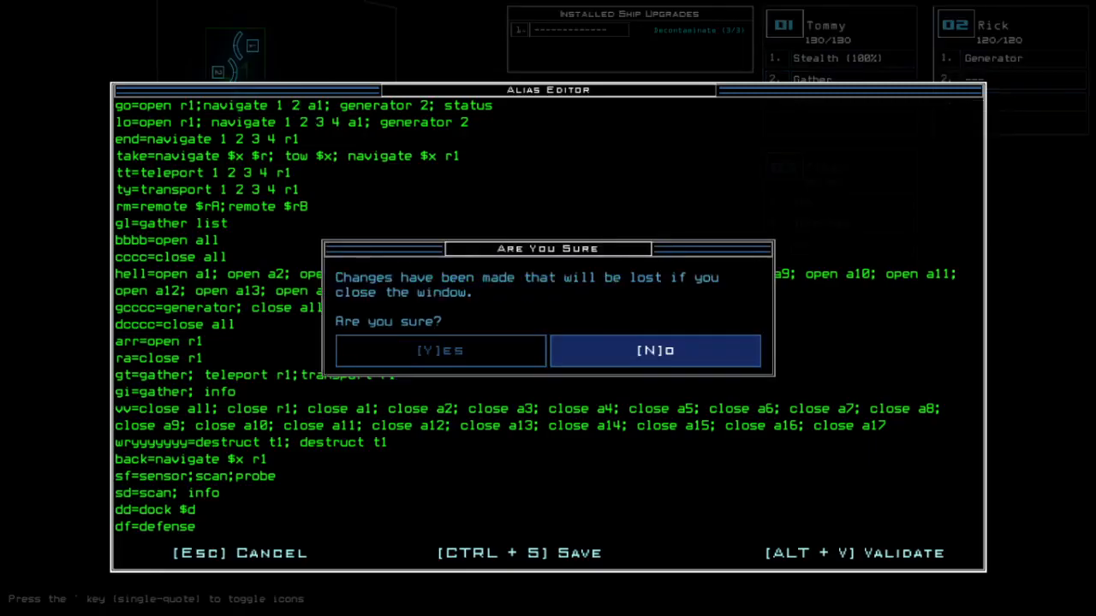
pyautogui.click(439, 350)
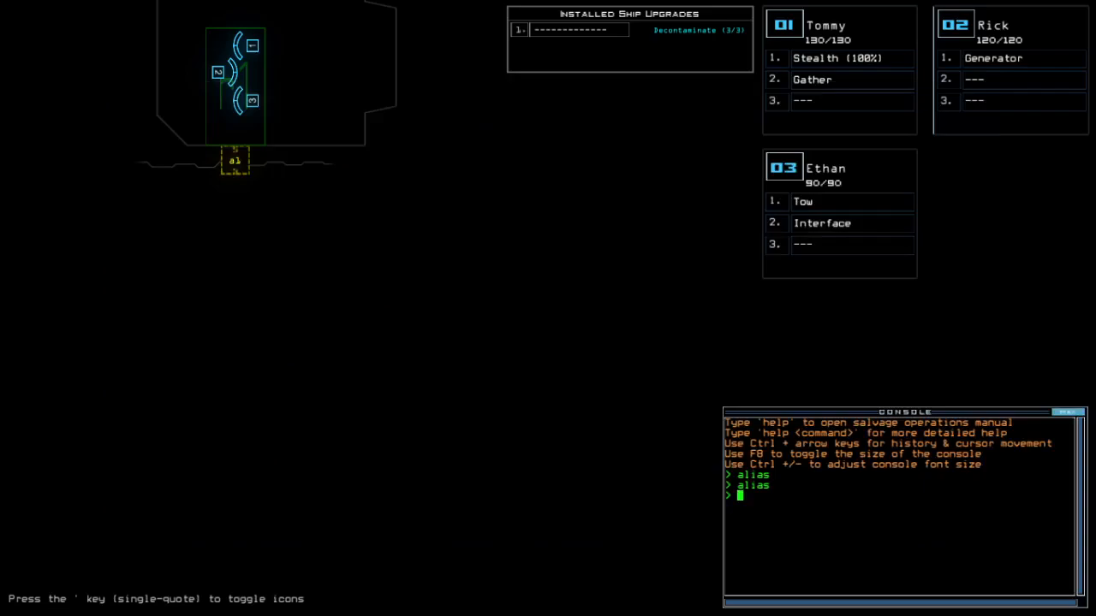
# - Check the derelict ship's status and swap drone upgrades
pyautogui.write('status')
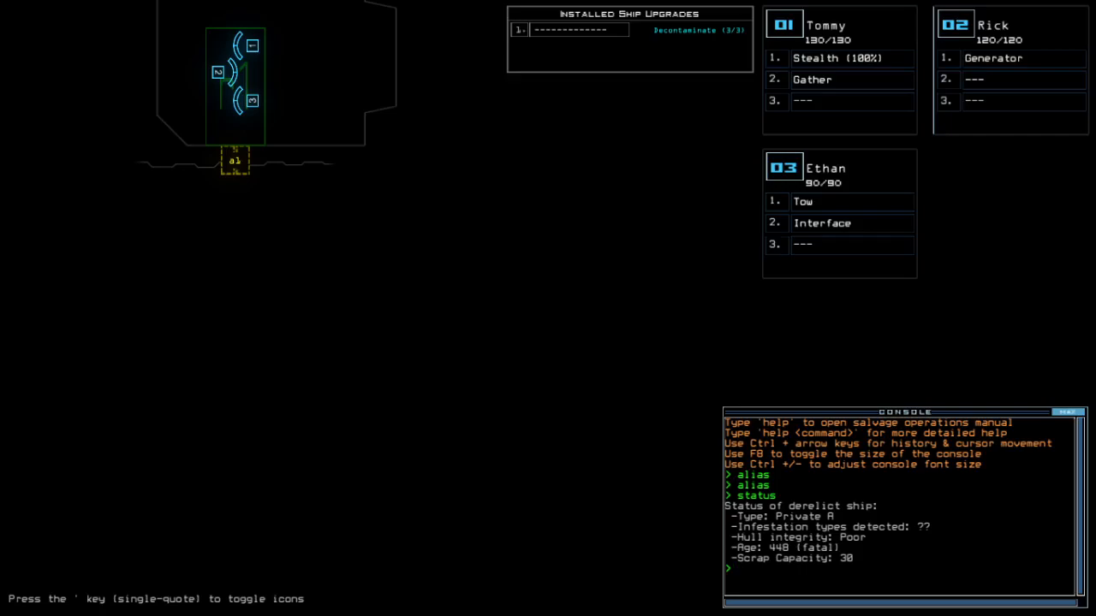
pyautogui.write('swap')
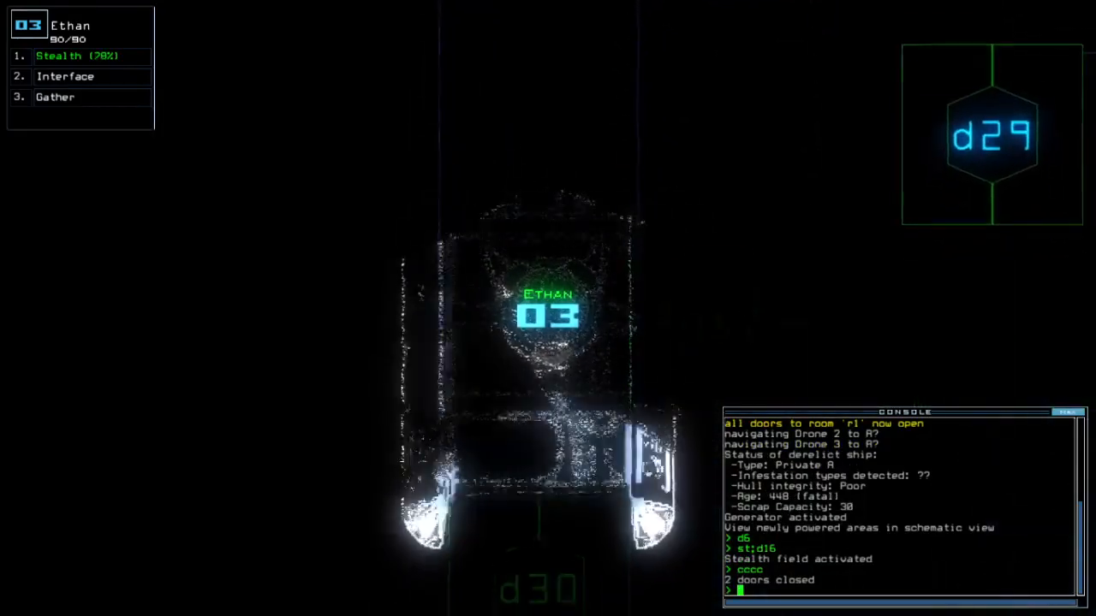
# - Send Ethan through door d17, then re-stealth it and open door d28
pyautogui.write('d17')
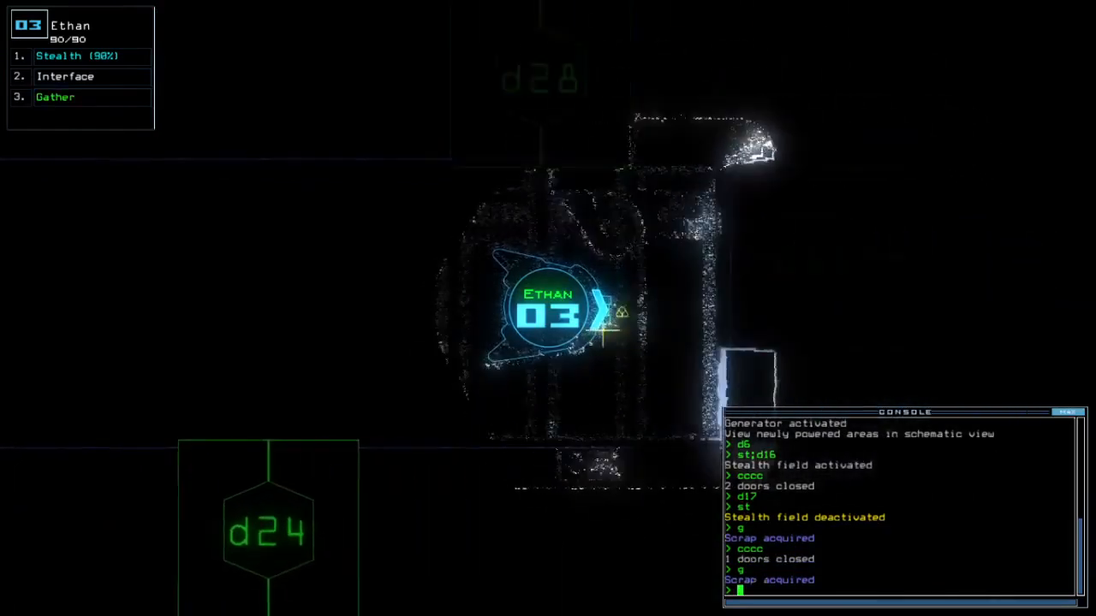
pyautogui.write('st;d28')
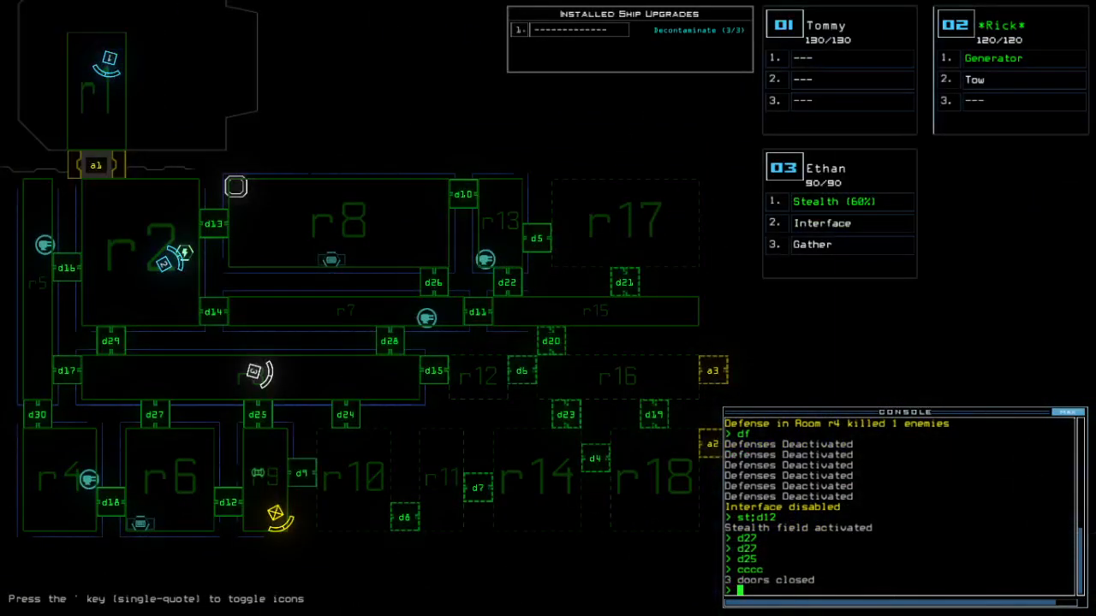
# - Open doors d12, d18 and d3 so the defenses can reach enemies in r13 and r16
pyautogui.write('d12 d18 d3')
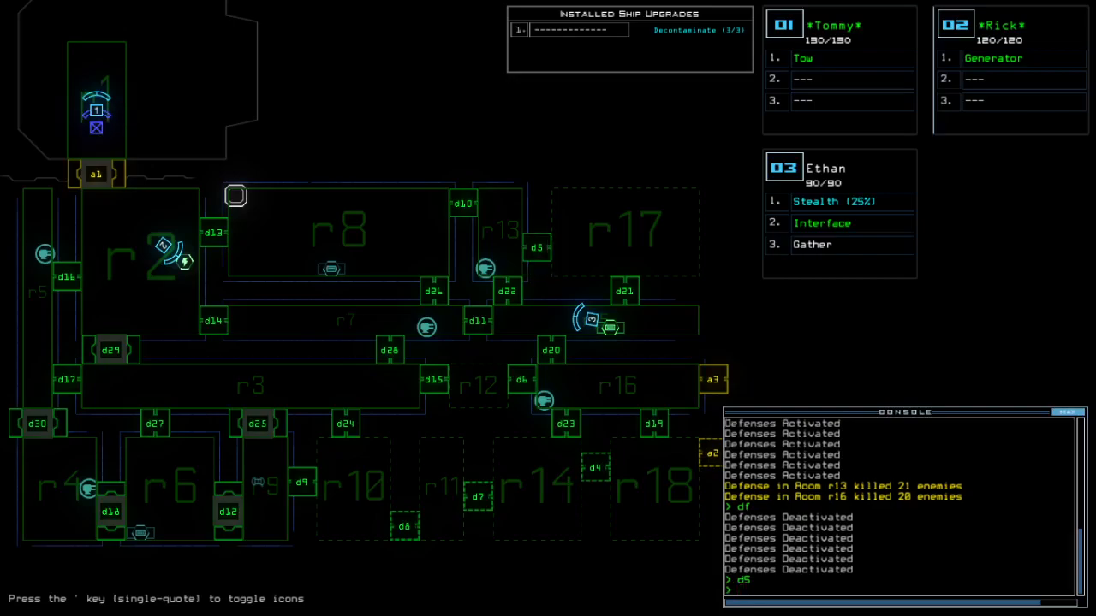
# - Issue the 'c' close-door command as Ethan gathers scrap and restarts the generator
pyautogui.write('c')
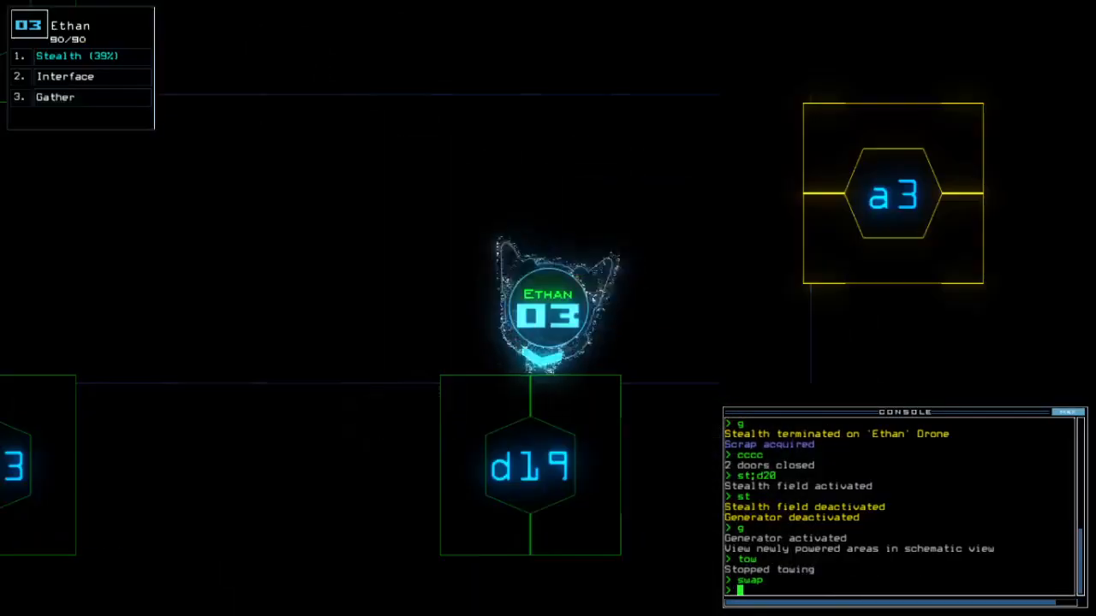
# - Re-stealth Ethan and open door d20 toward the remaining scrap
pyautogui.write('st;')
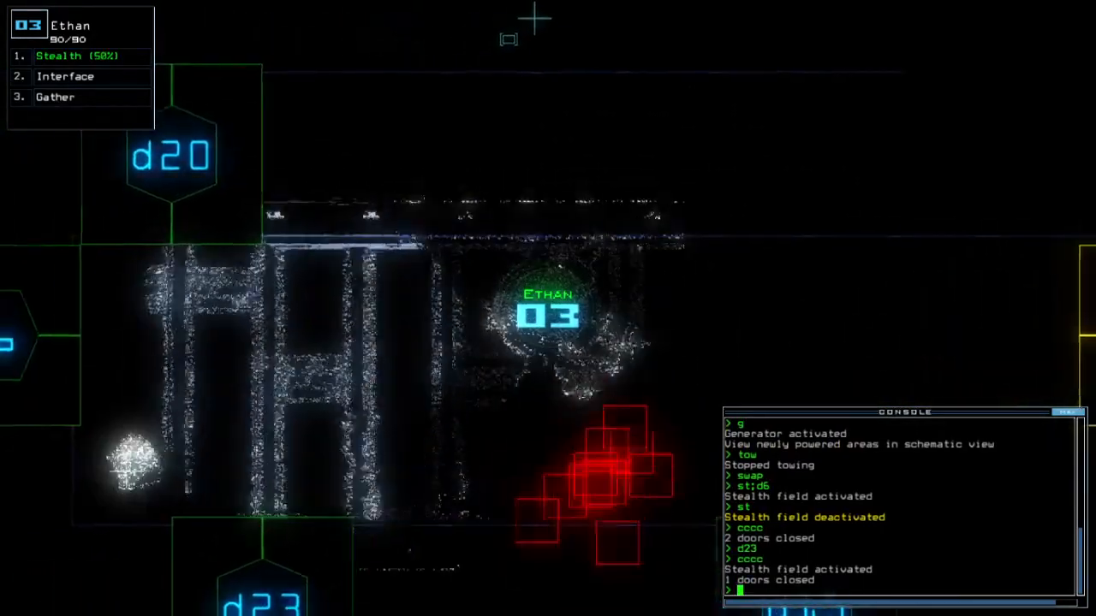
pyautogui.write('d20')
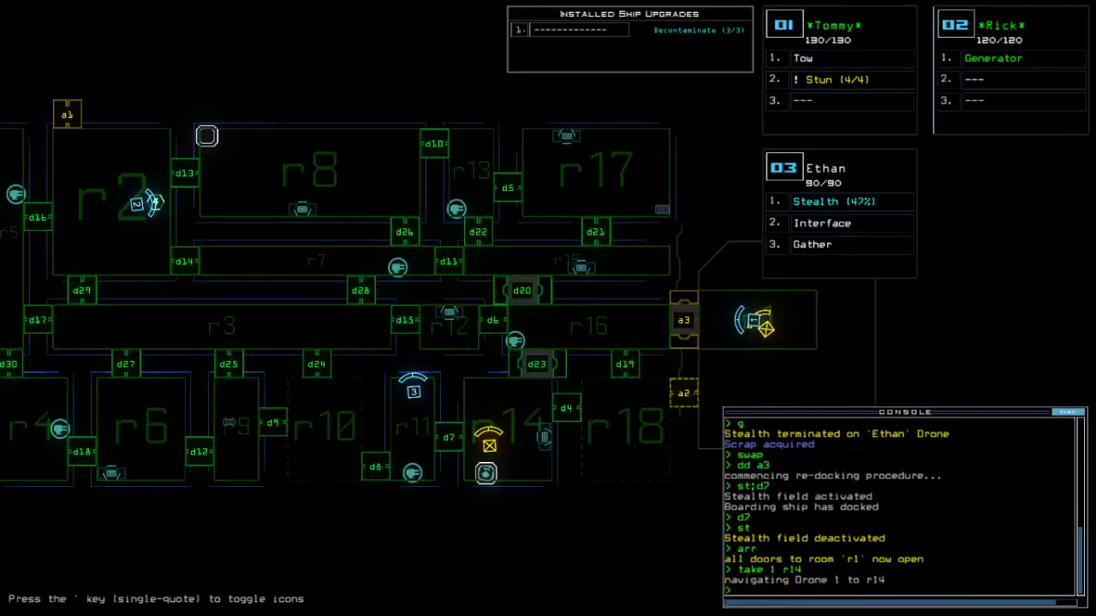
# - Activate stealth, then enter the 'decontaminate' command
pyautogui.write('st')
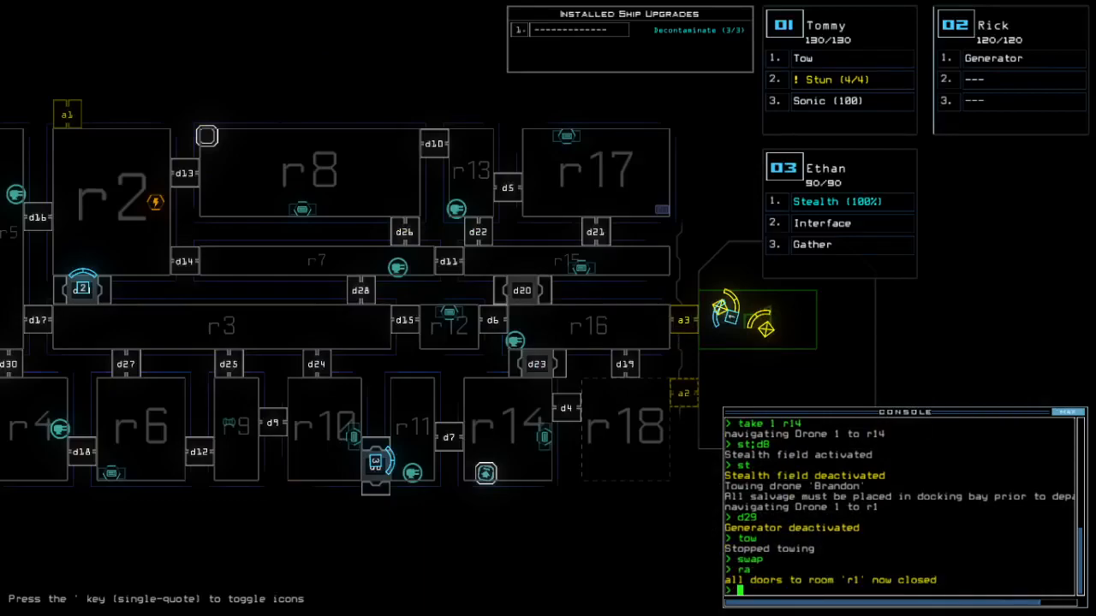
pyautogui.write('decontaminate')
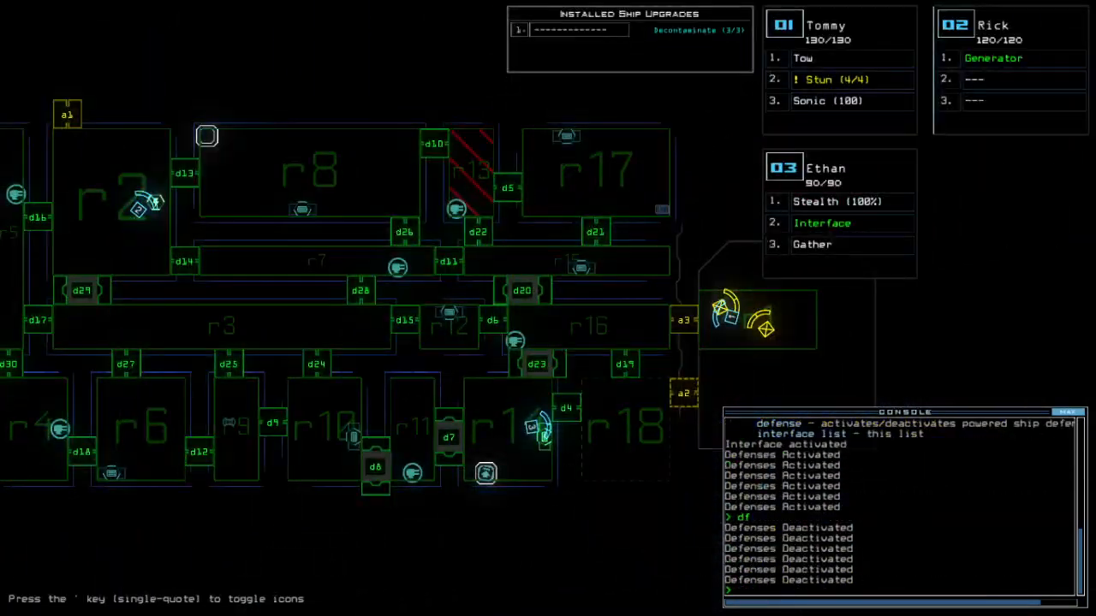
# - Enter 'arr' to open the doors to r1 for the returning drones
pyautogui.write('arr')
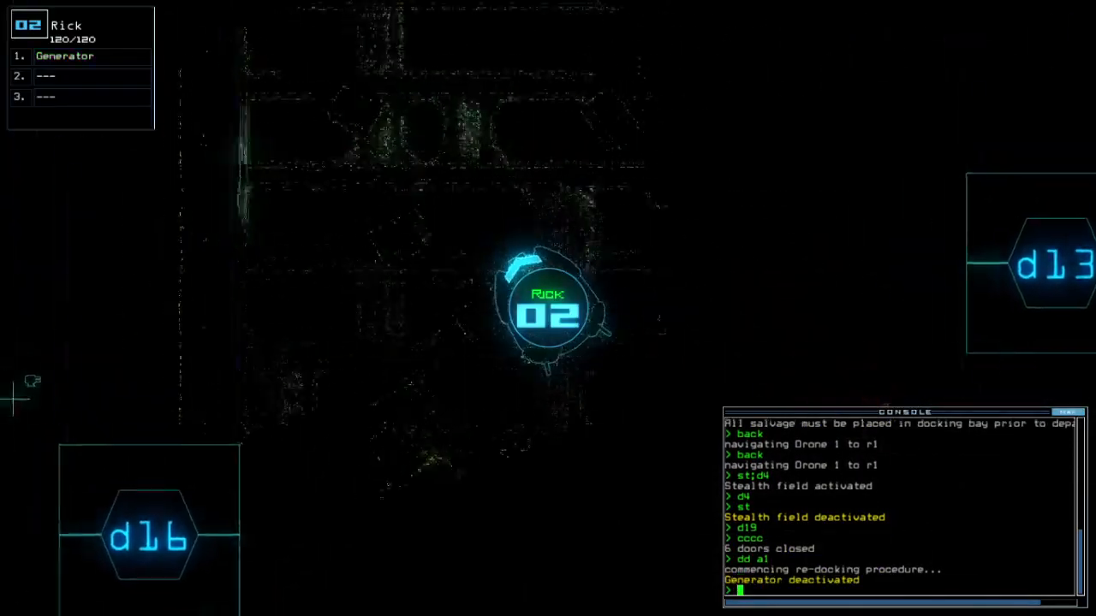
# - Enter 'ar' to open the doors to r1 at airlock a1
pyautogui.write('ar')
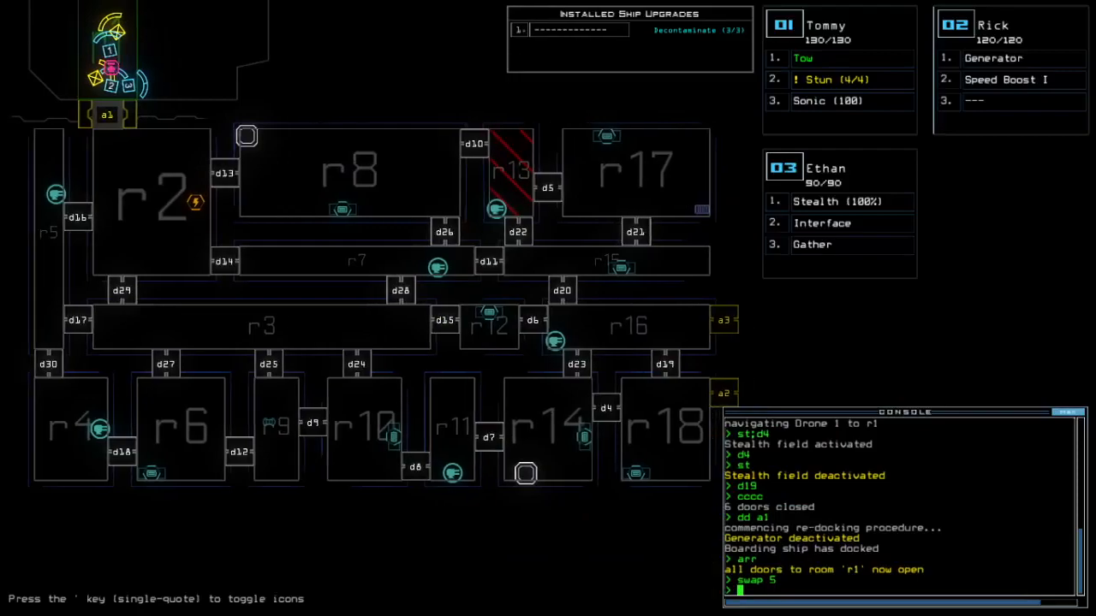
# - End the mission with 'out' and dismiss the 985-point Daily Challenge Score
pyautogui.write('out')
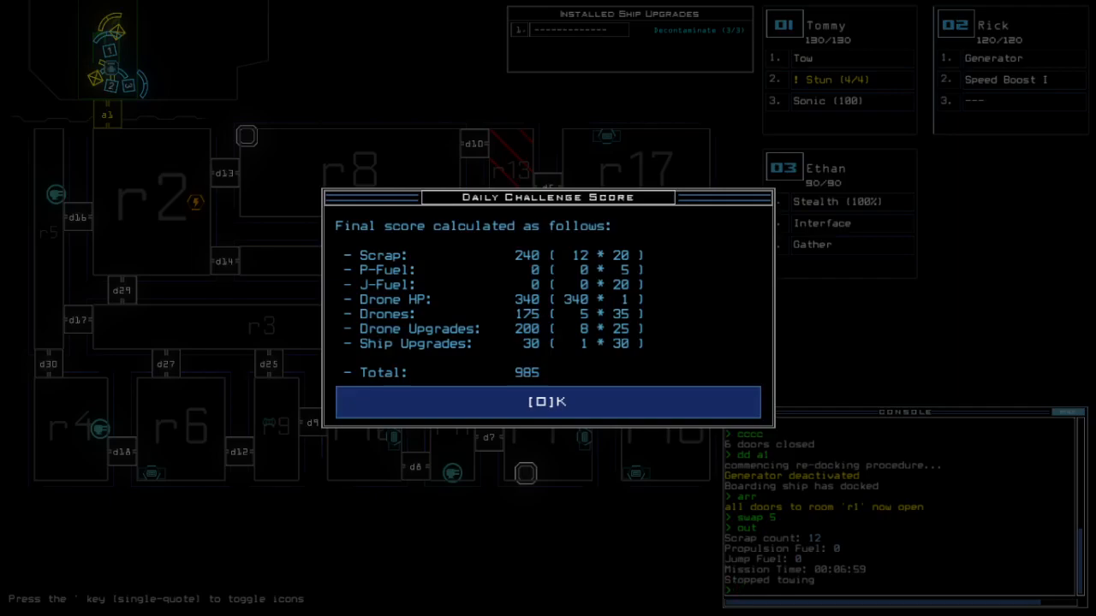
pyautogui.click(547, 401)
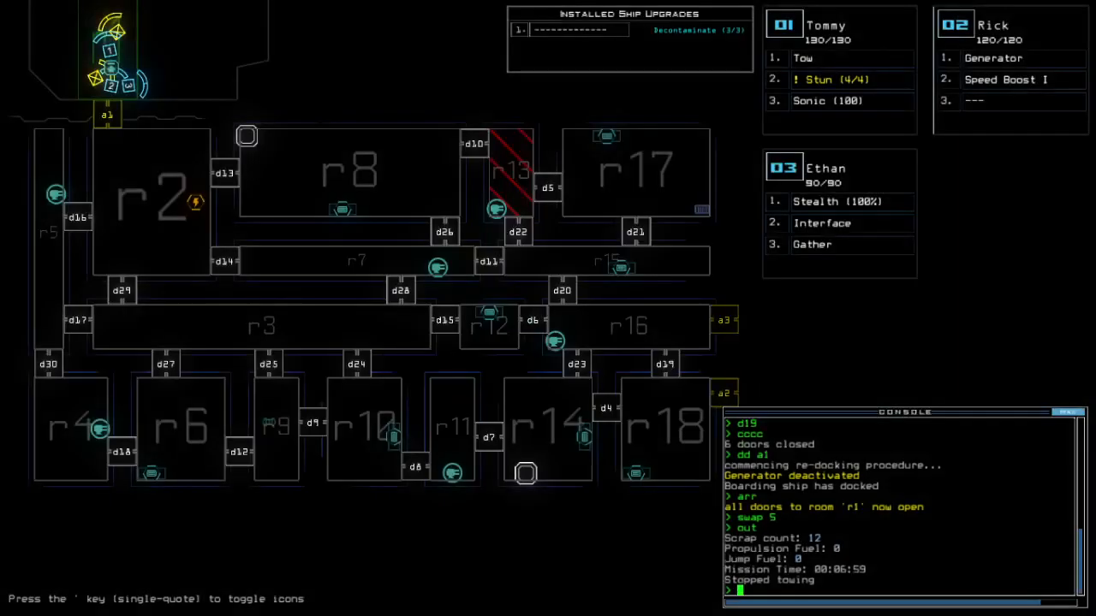